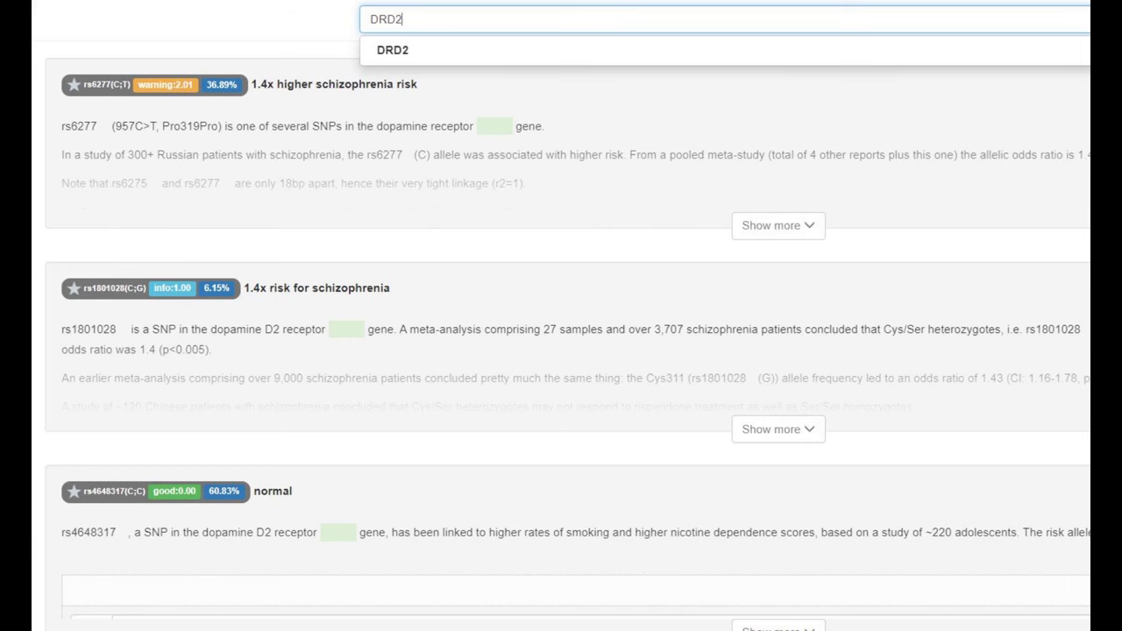
text(warrior)
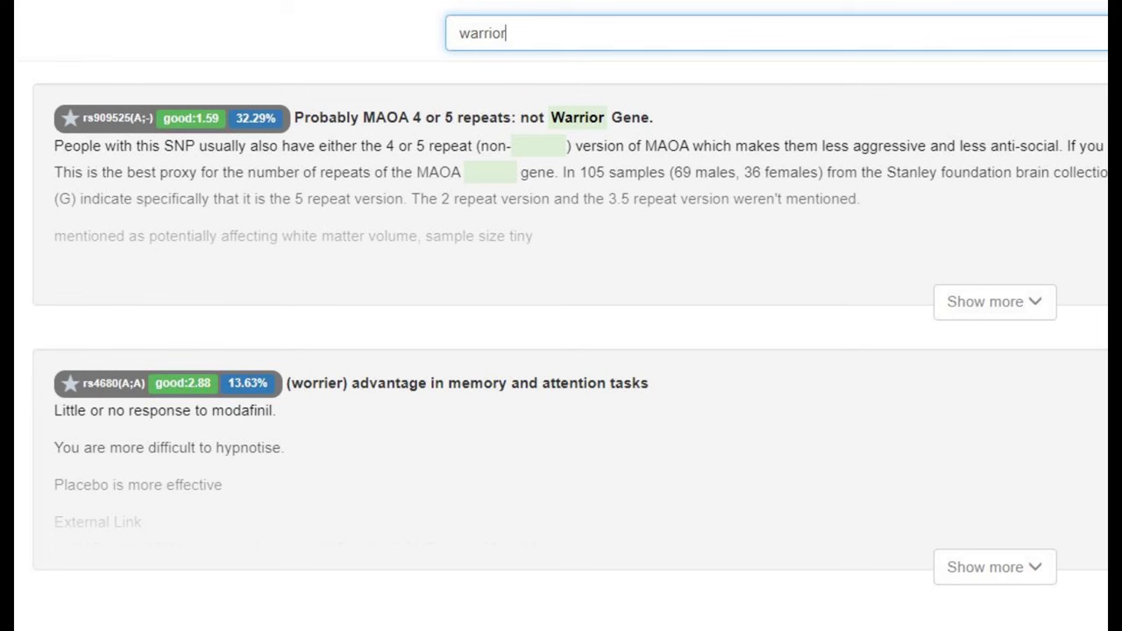
text(OXTR)
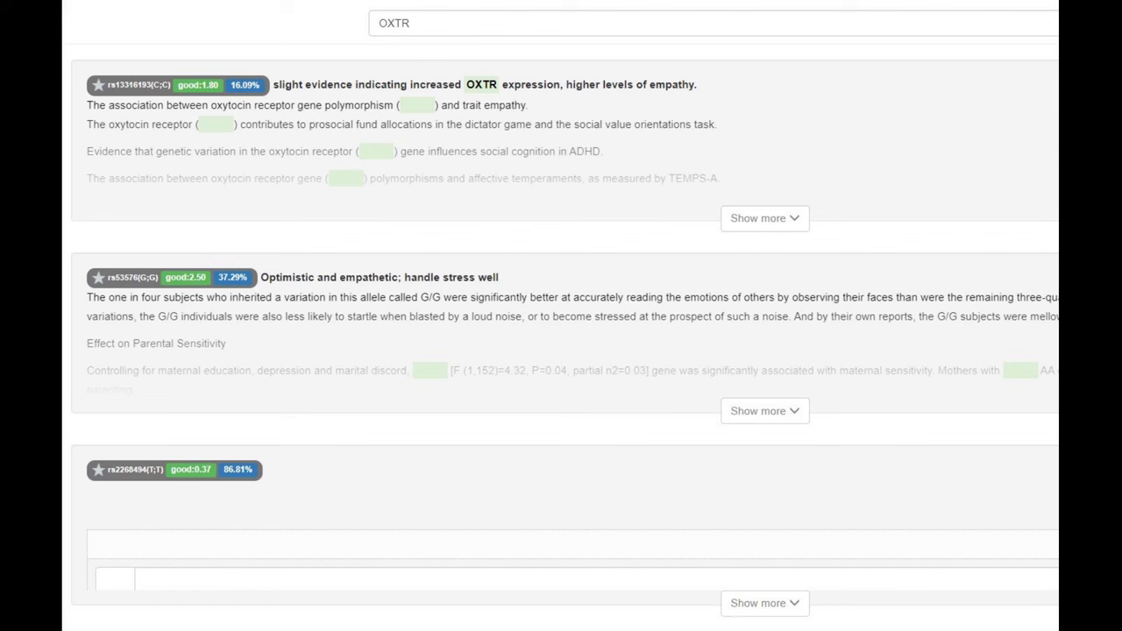
text(EDAR)
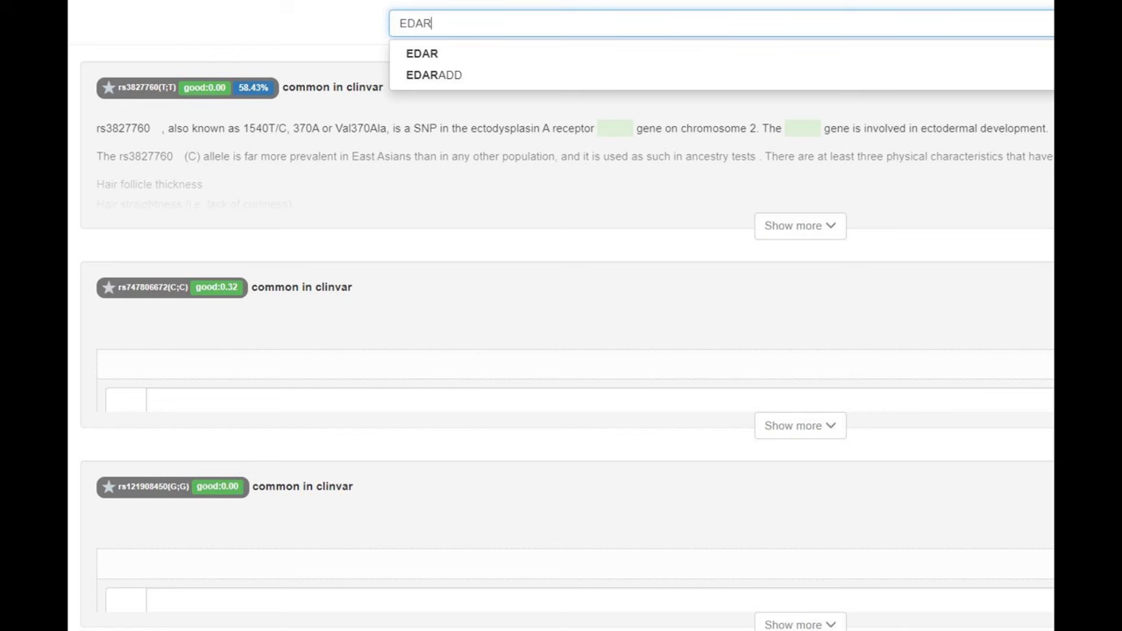
text(lactose intolerance)
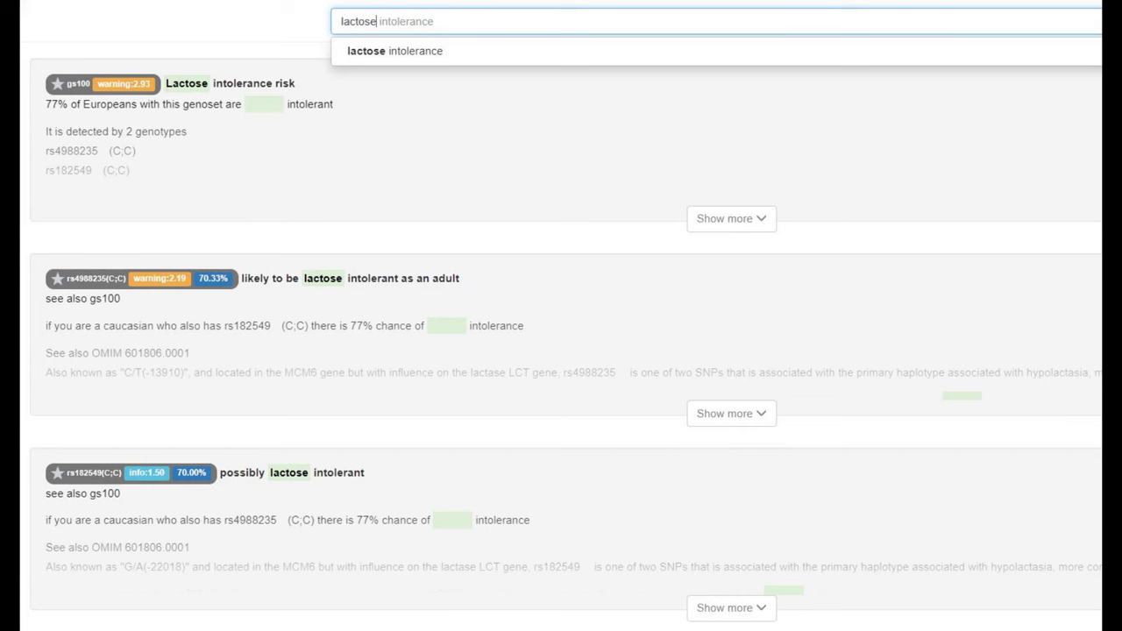
text(myopia)
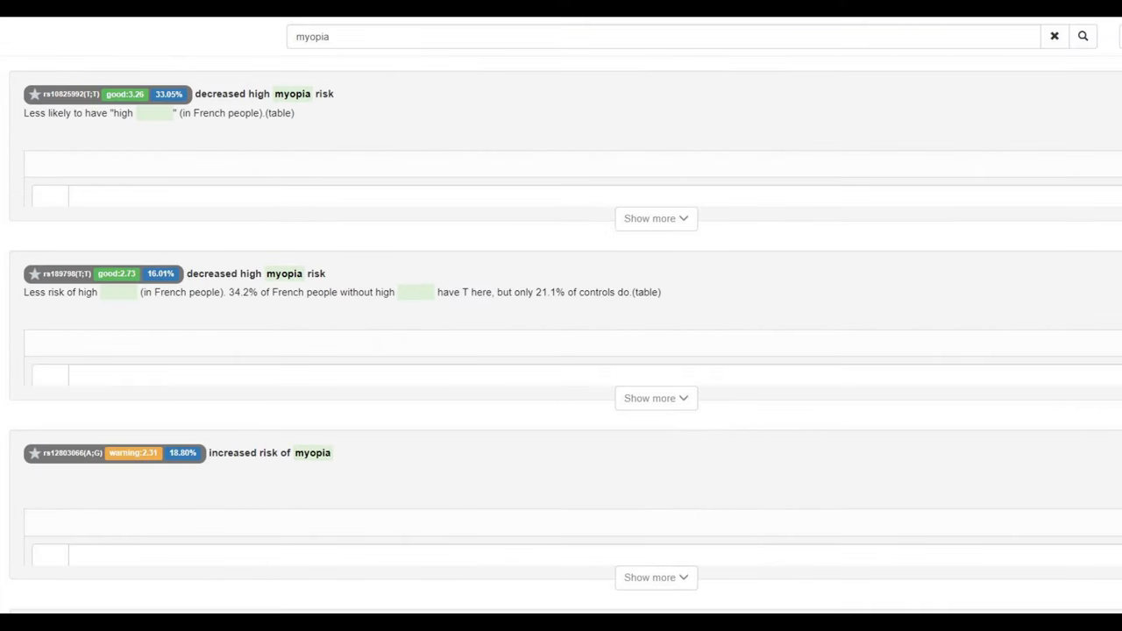